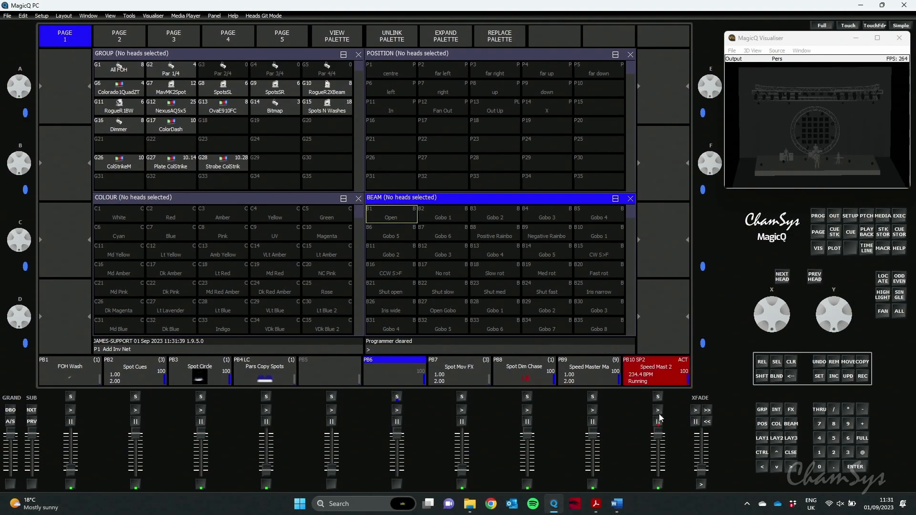
{"action": "mouse_move", "coordinate": [658, 485]}
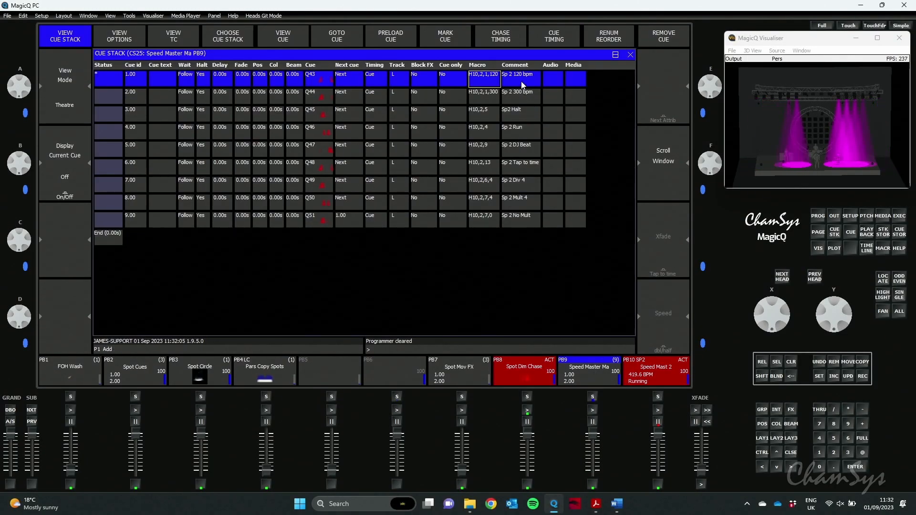
Bring Adobe Acrobat forward showing the H10 Speed Master macro command table in softwarechanges.pdf
{"action": "left_click", "coordinate": [595, 504]}
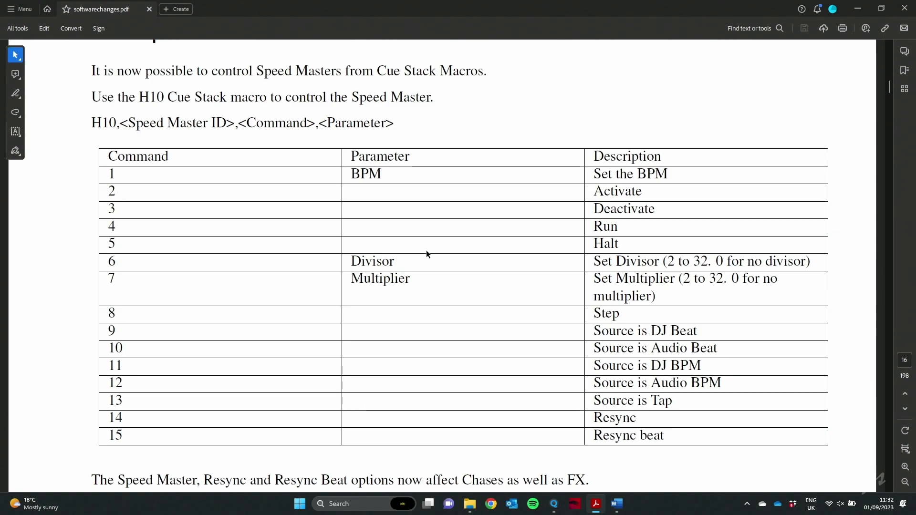
{"action": "mouse_move", "coordinate": [143, 111]}
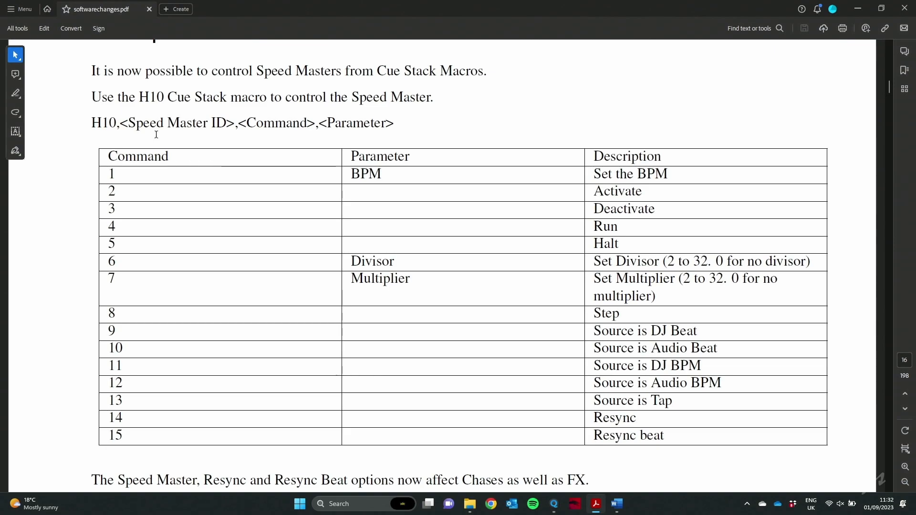
{"action": "mouse_move", "coordinate": [290, 138]}
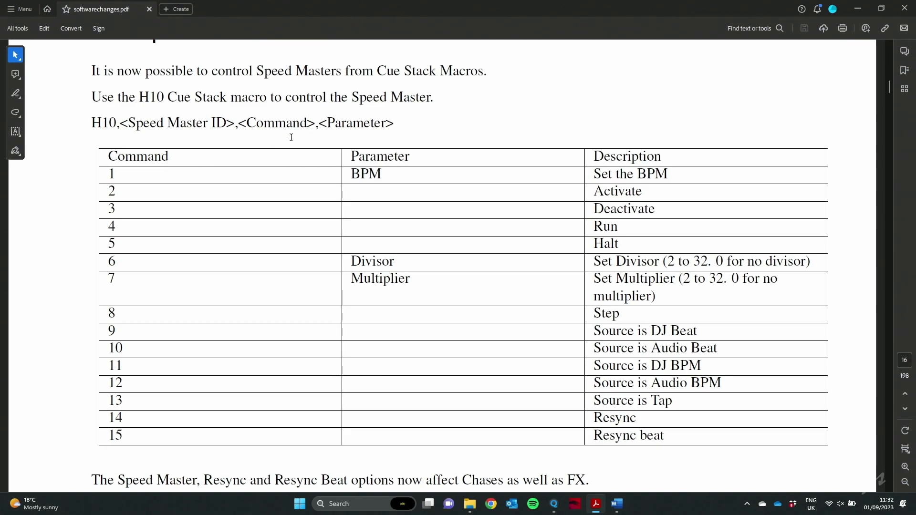
{"action": "mouse_move", "coordinate": [201, 416]}
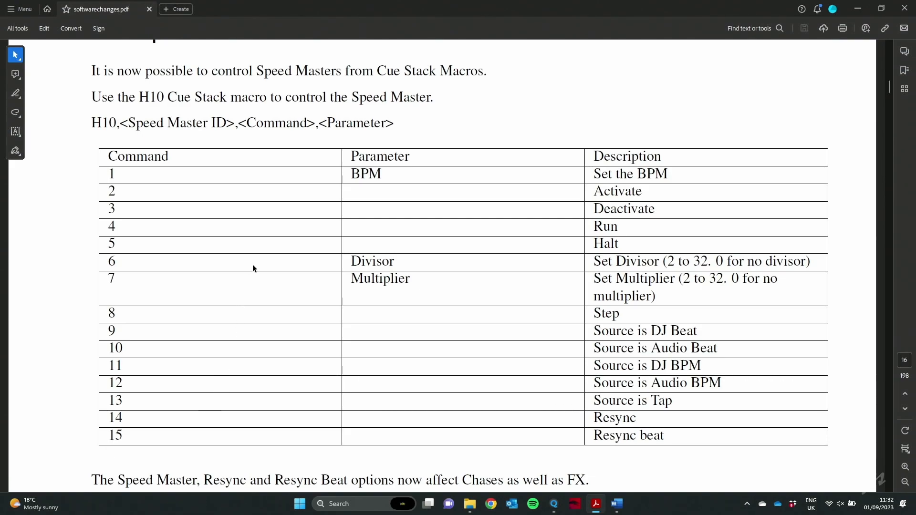
{"action": "mouse_move", "coordinate": [283, 252]}
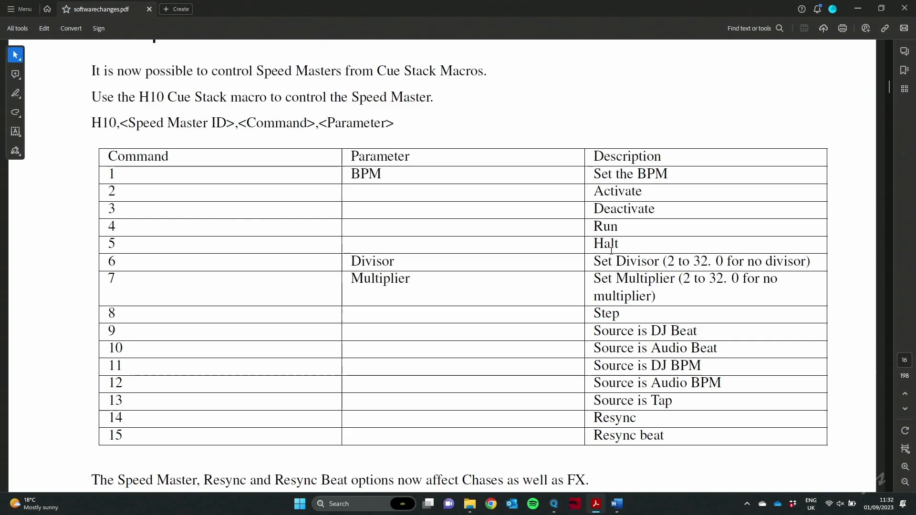
{"action": "mouse_move", "coordinate": [606, 227]}
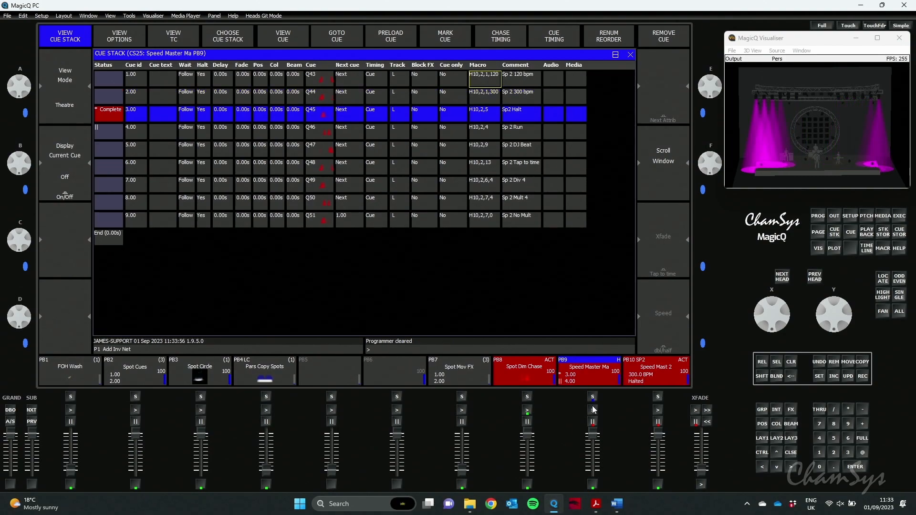
{"action": "mouse_move", "coordinate": [598, 412]}
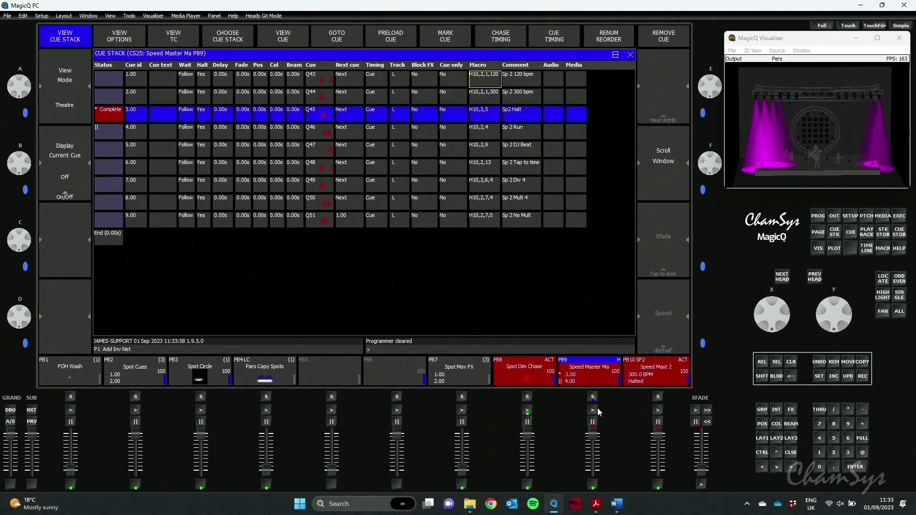